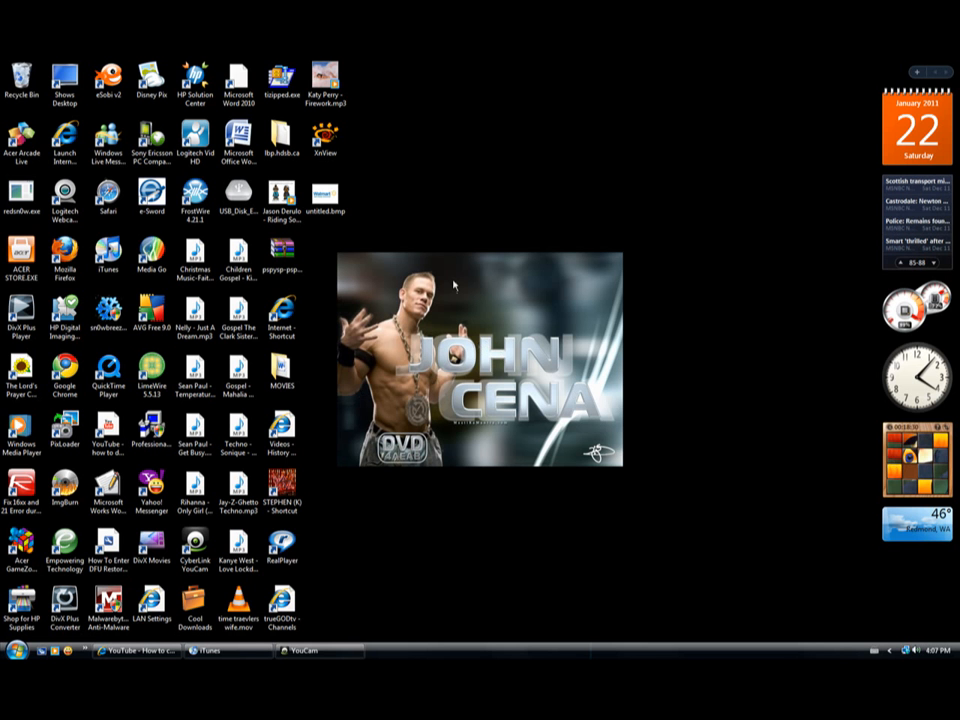
{"action": "mouse_move", "coordinate": [372, 228]}
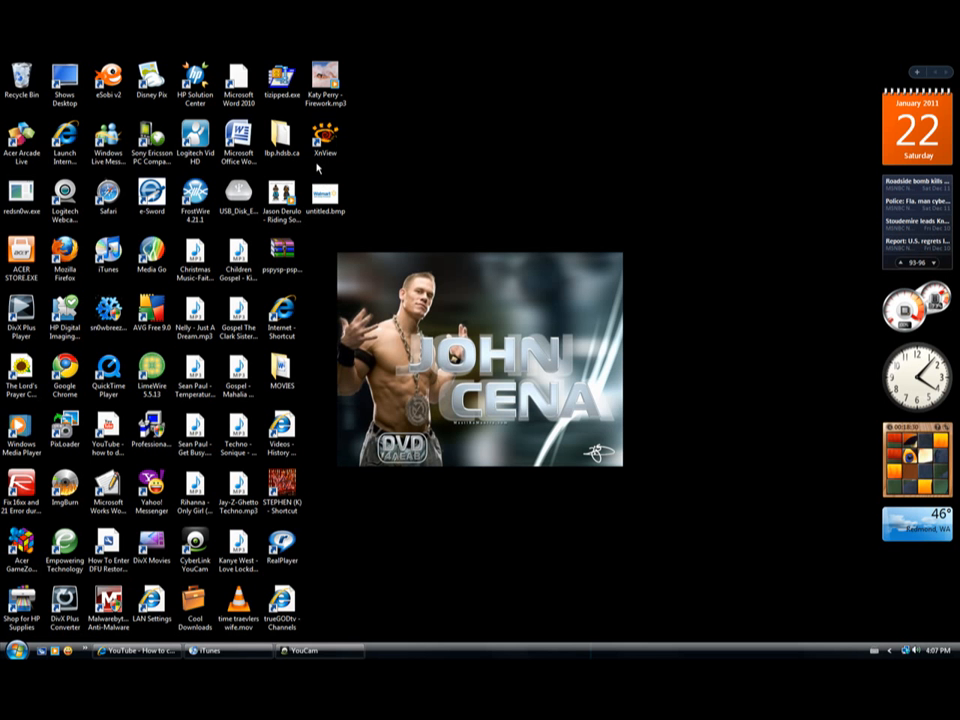
{"action": "mouse_move", "coordinate": [348, 148]}
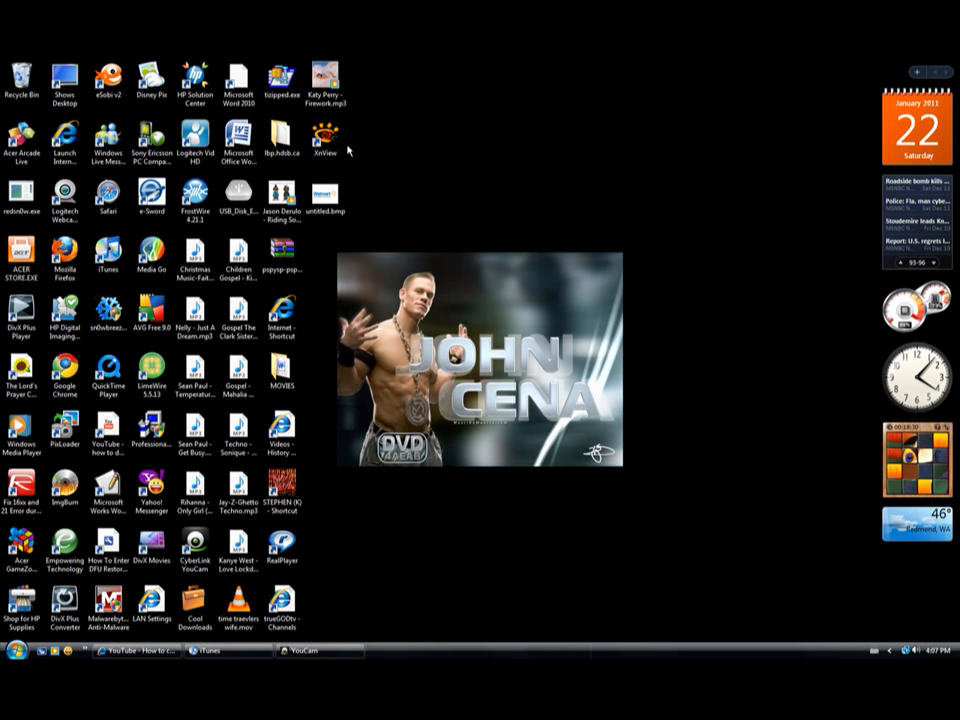
Set untitled.bmp to open with IrfanView via Open With
{"action": "right_click", "coordinate": [322, 196]}
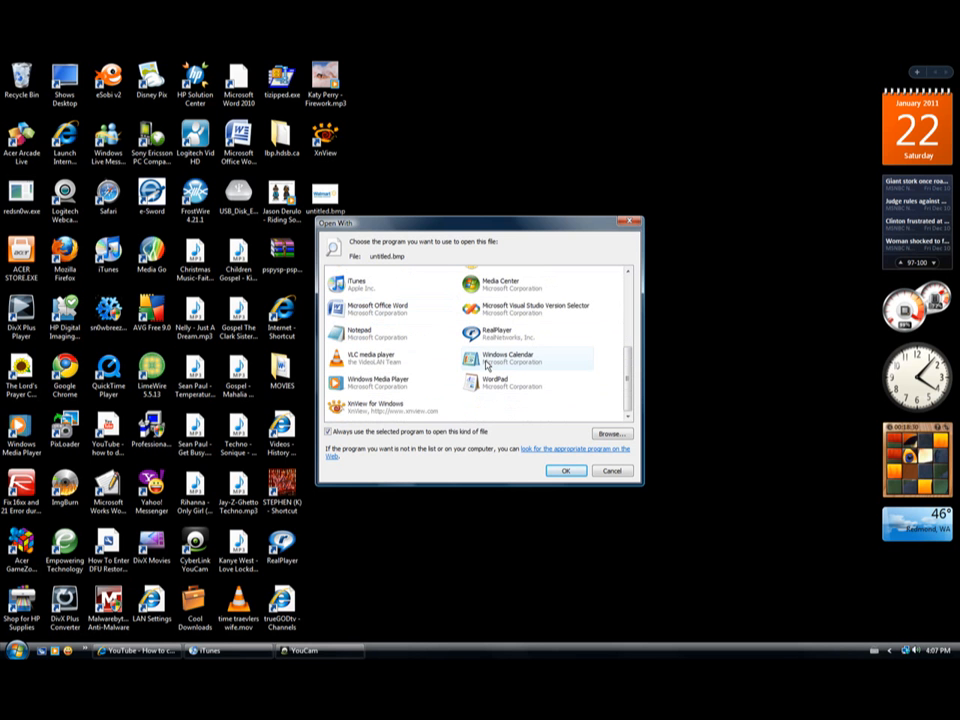
{"action": "left_click", "coordinate": [388, 408]}
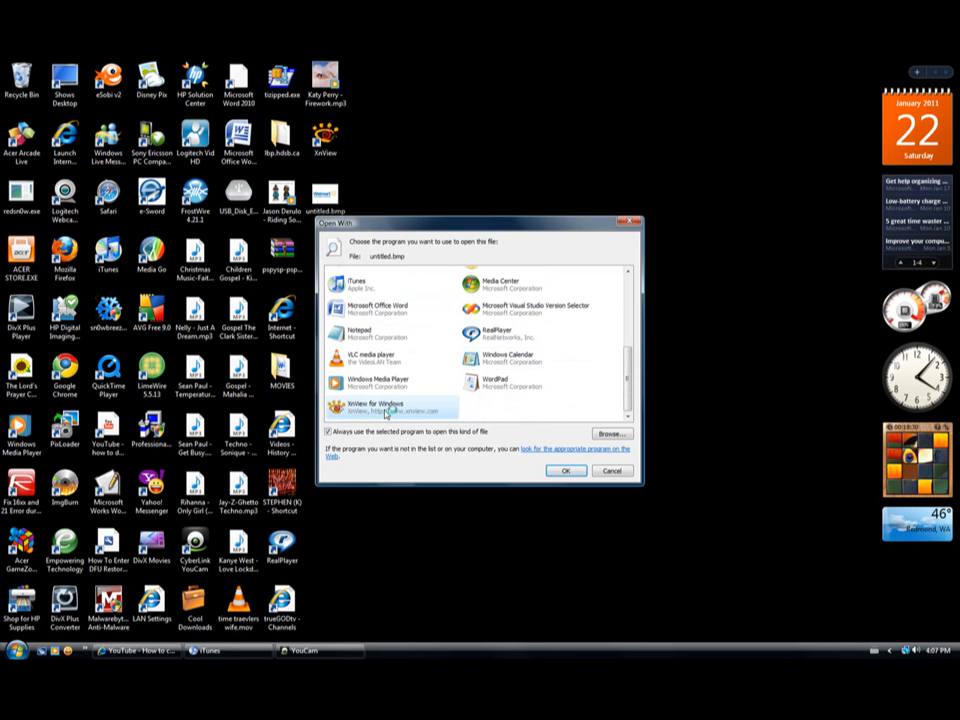
{"action": "left_click", "coordinate": [568, 472]}
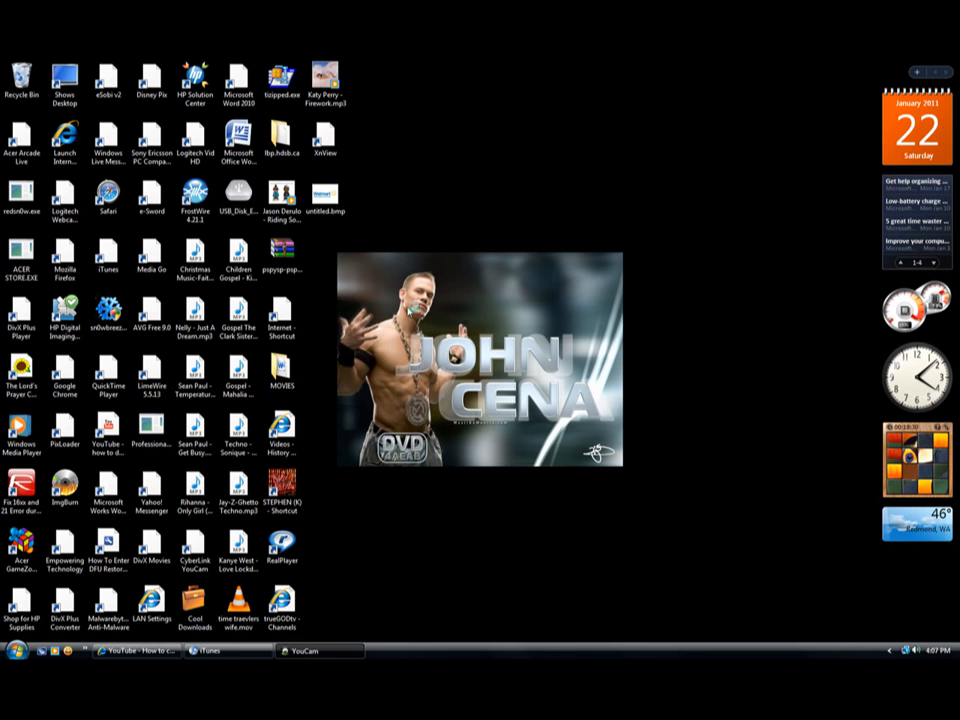
Open the untitled bitmap from the desktop in IrfanView
{"action": "left_click", "coordinate": [324, 138]}
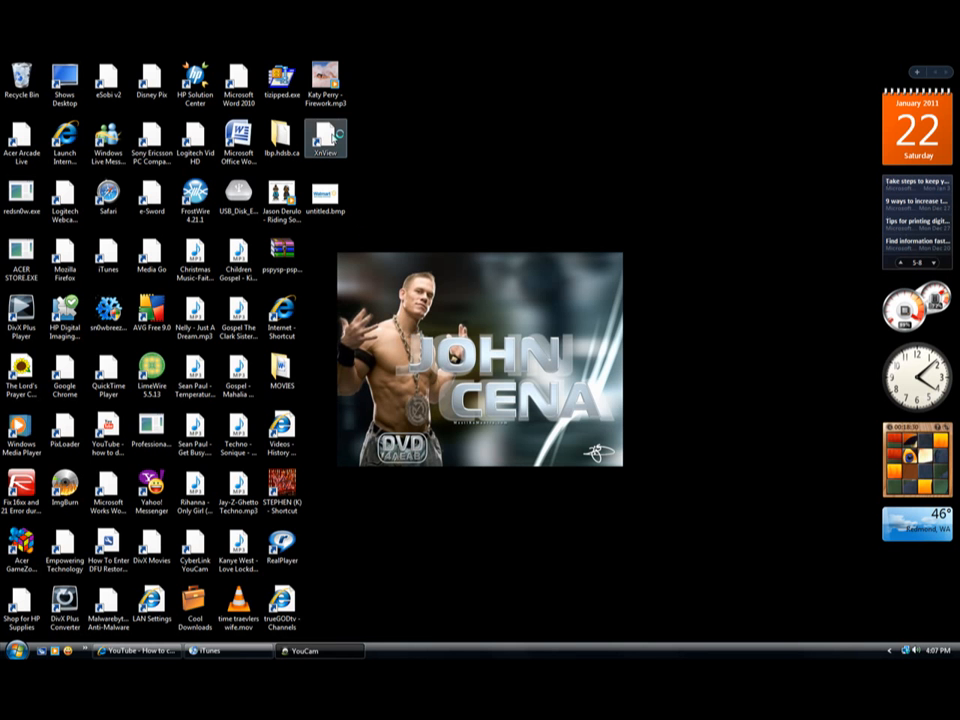
{"action": "left_click", "coordinate": [324, 200]}
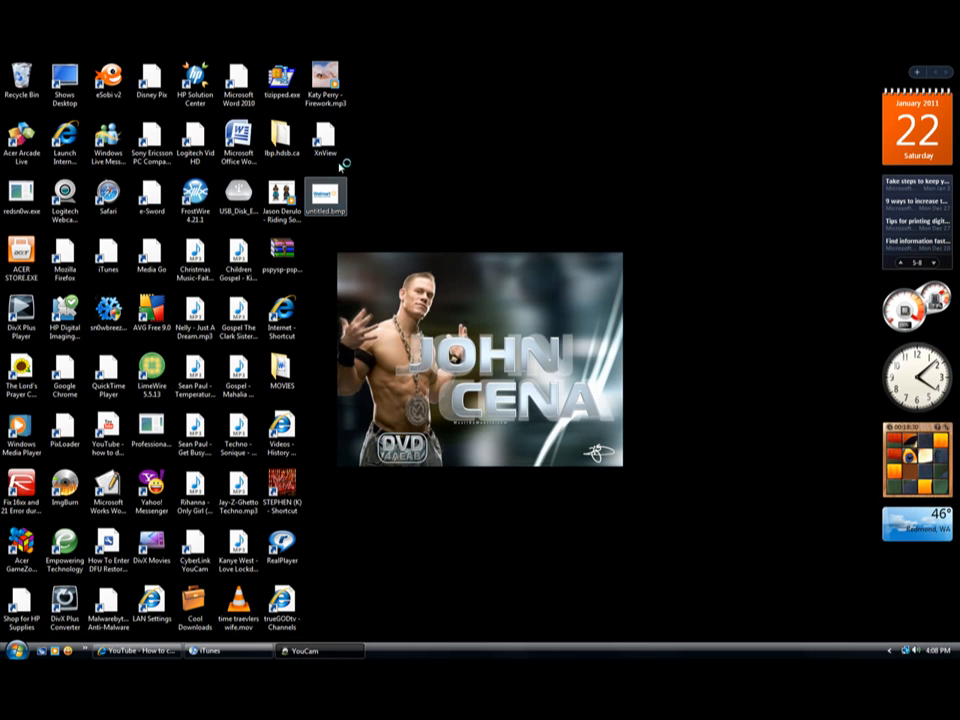
{"action": "double_click", "coordinate": [324, 196]}
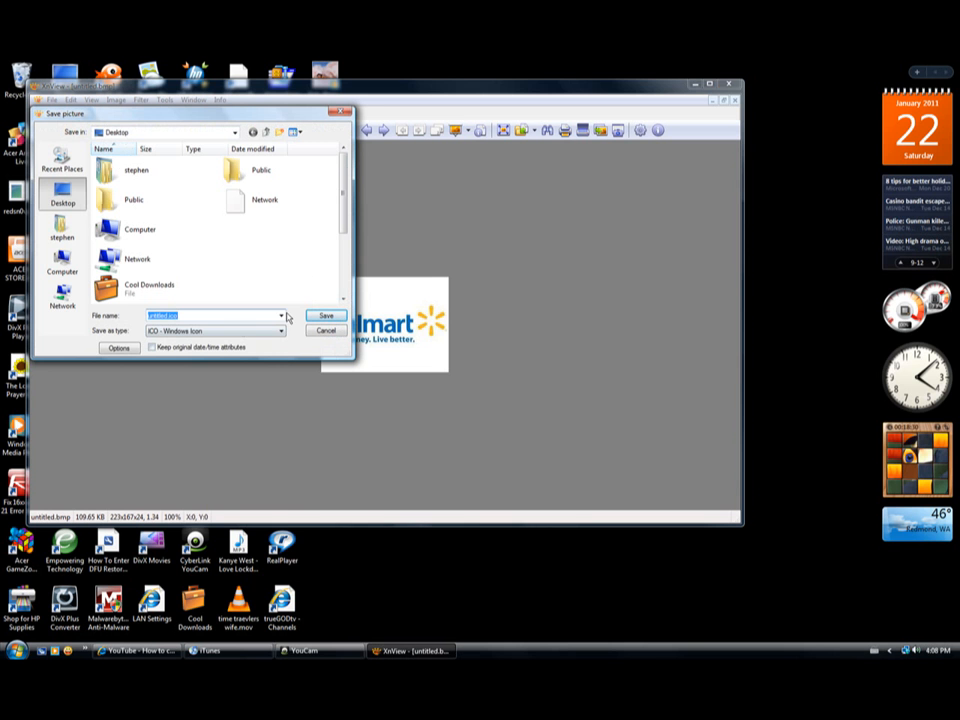
{"action": "mouse_move", "coordinate": [232, 336]}
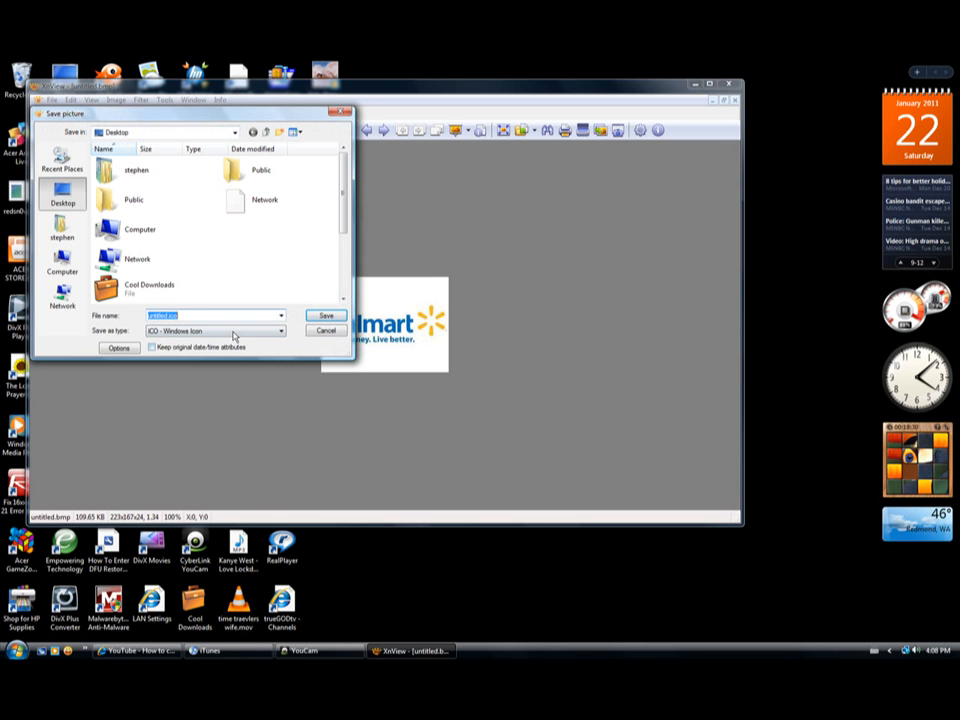
Save the Walmart logo to the desktop as ICO - Windows Icon, untitled.ico
{"action": "left_click", "coordinate": [280, 332]}
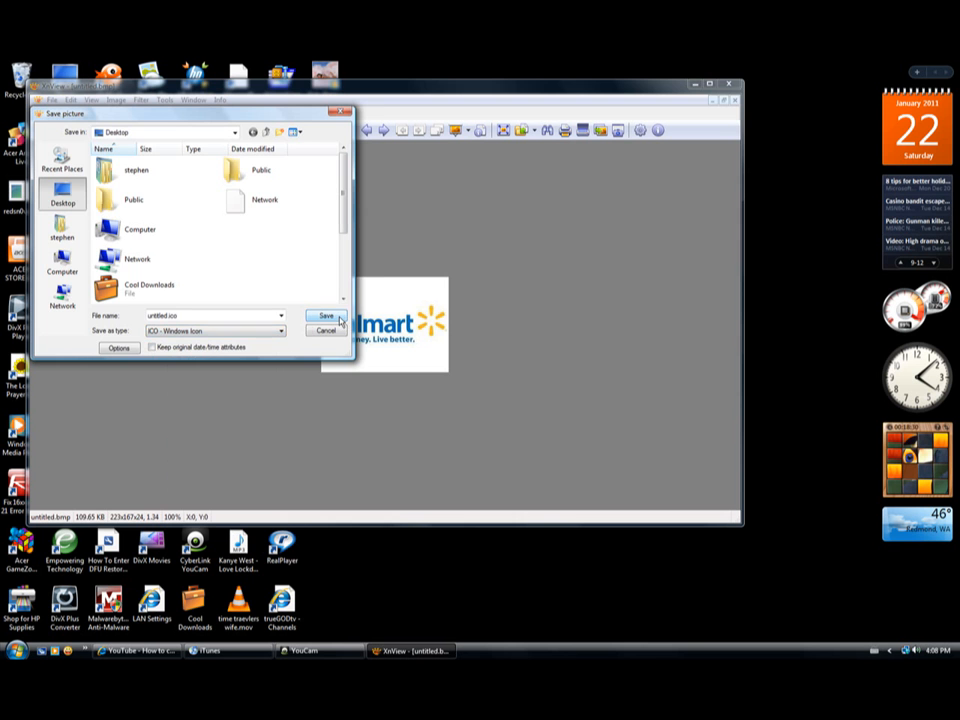
{"action": "left_click", "coordinate": [324, 316]}
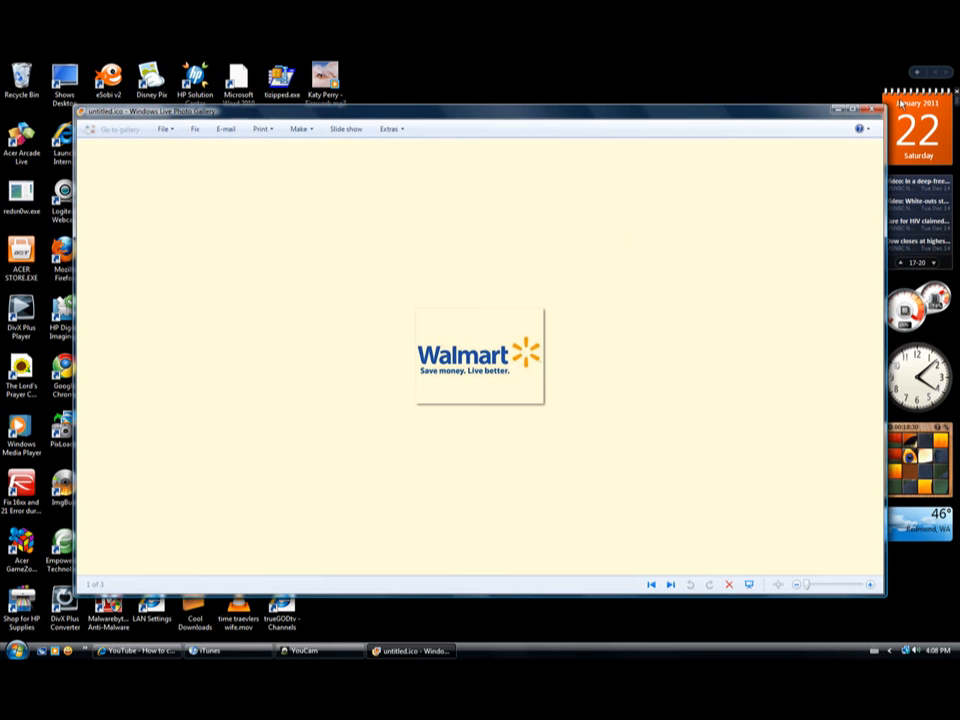
Close the Photo Gallery preview and change untitled.ico's extension, accepting the rename warning
{"action": "left_click", "coordinate": [866, 110]}
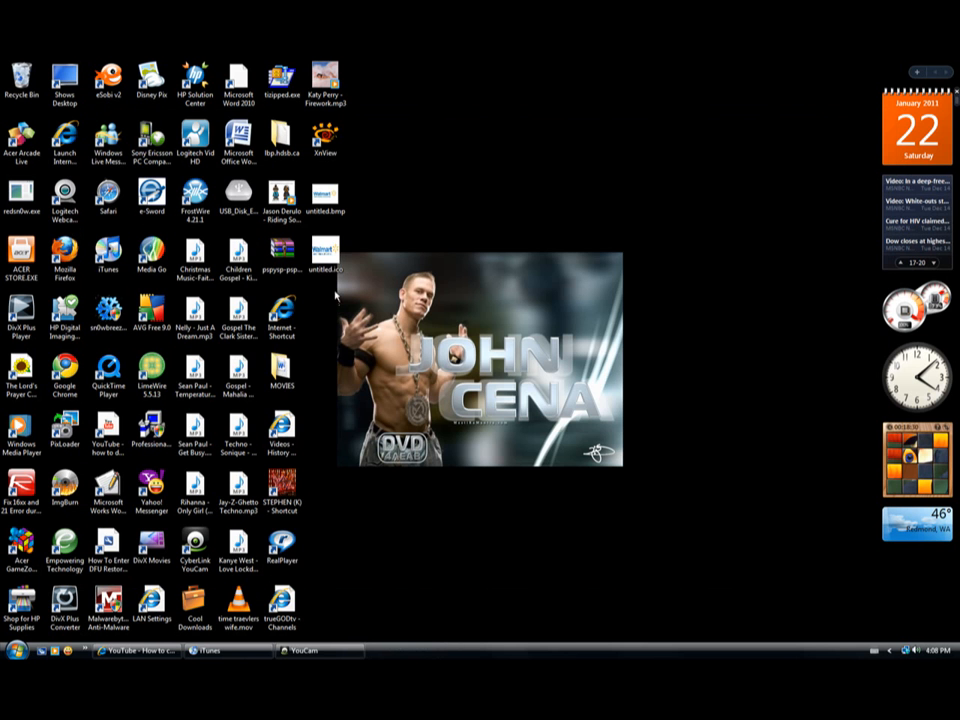
{"action": "left_click", "coordinate": [322, 256]}
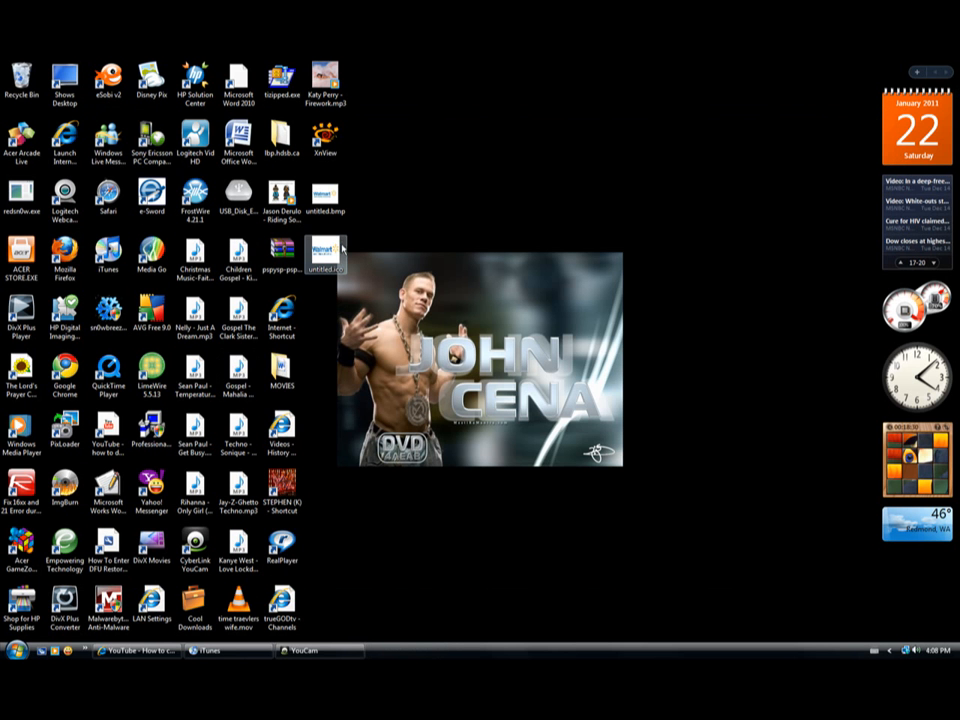
{"action": "right_click", "coordinate": [320, 256]}
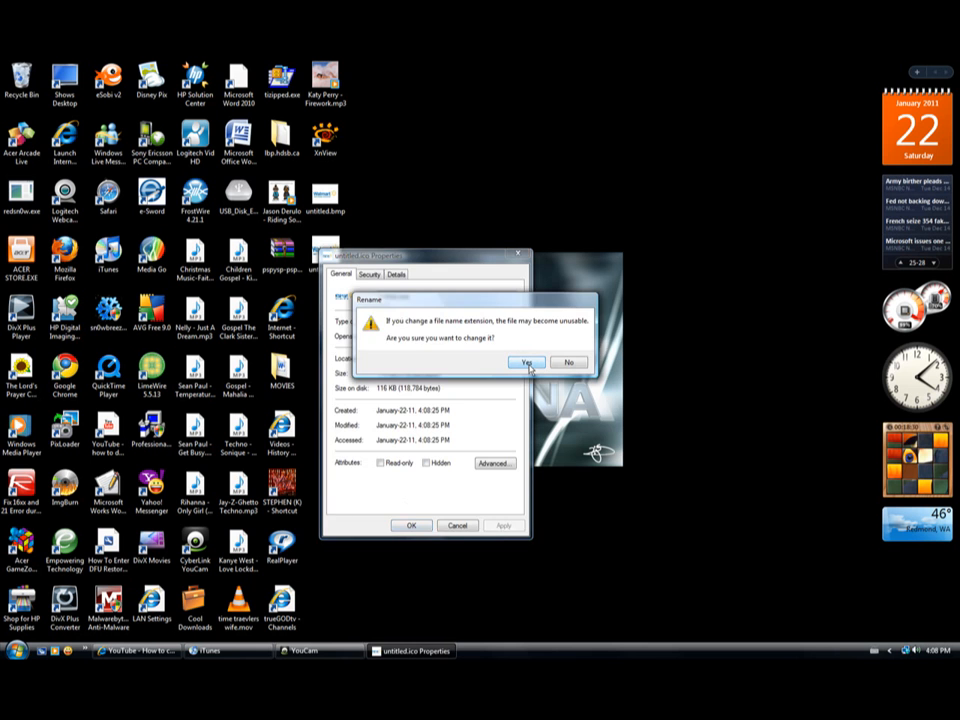
{"action": "left_click", "coordinate": [528, 362]}
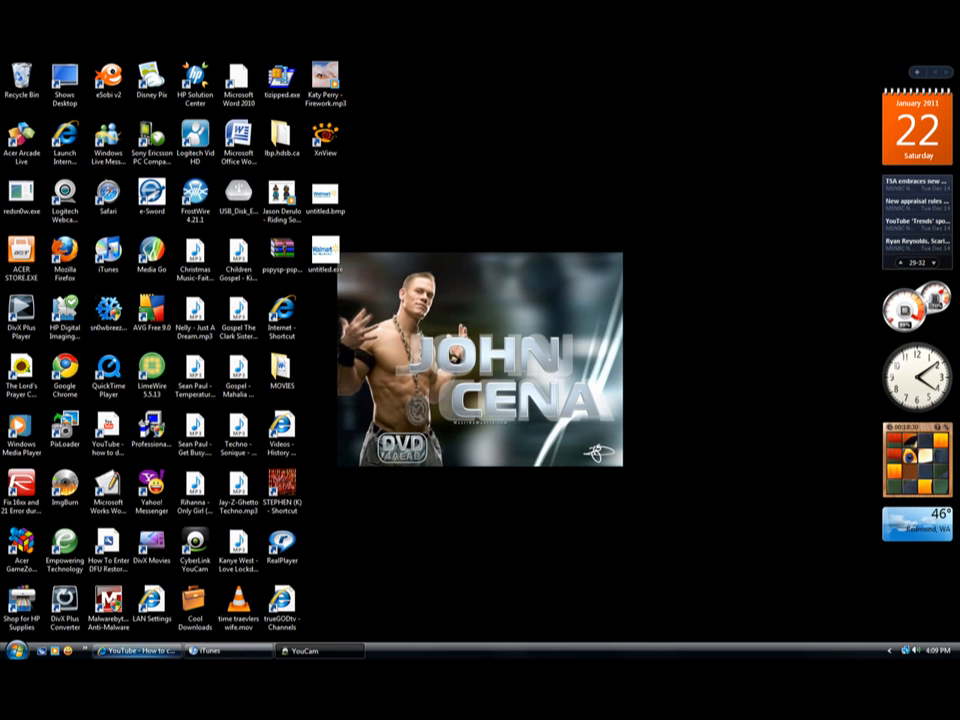
Check untitled.ico sits on the USB drive in Computer, then close the drive window
{"action": "left_click", "coordinate": [20, 652]}
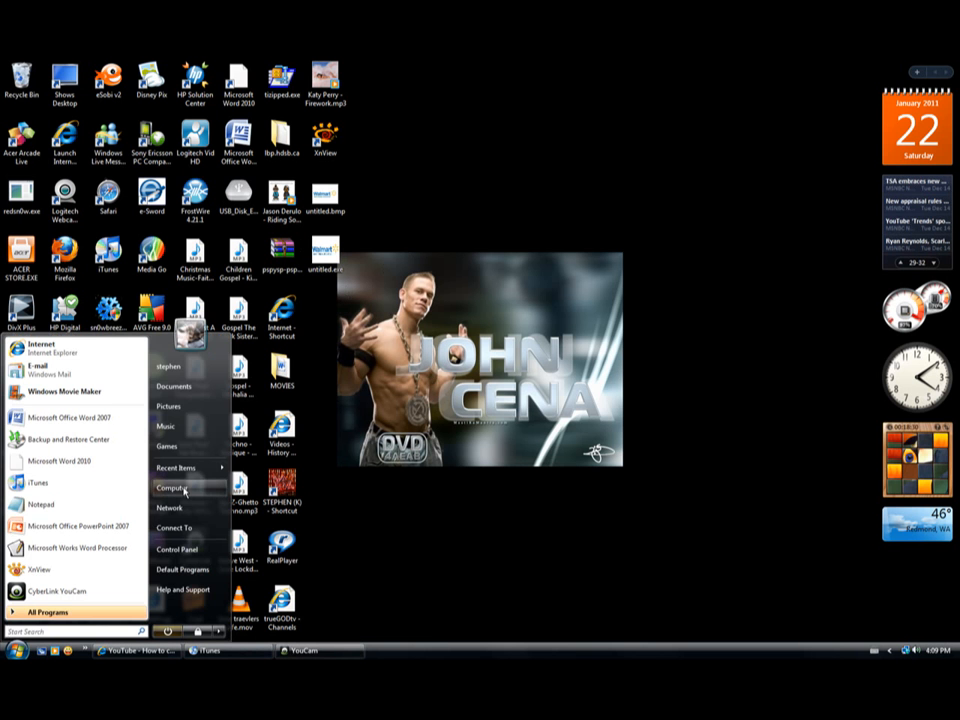
{"action": "left_click", "coordinate": [170, 488]}
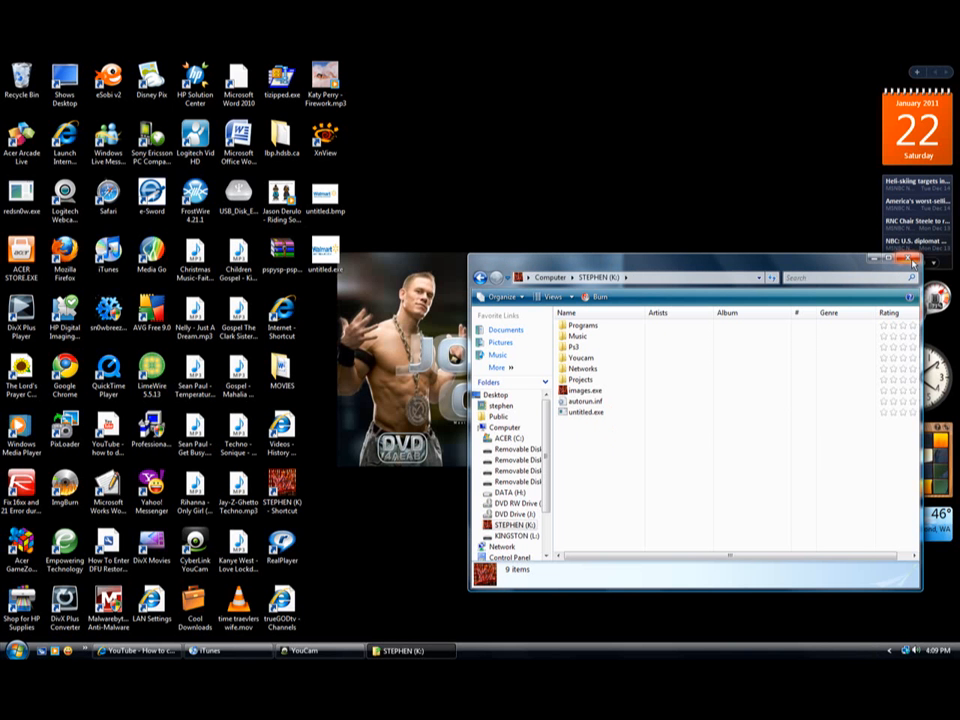
{"action": "left_click", "coordinate": [588, 412]}
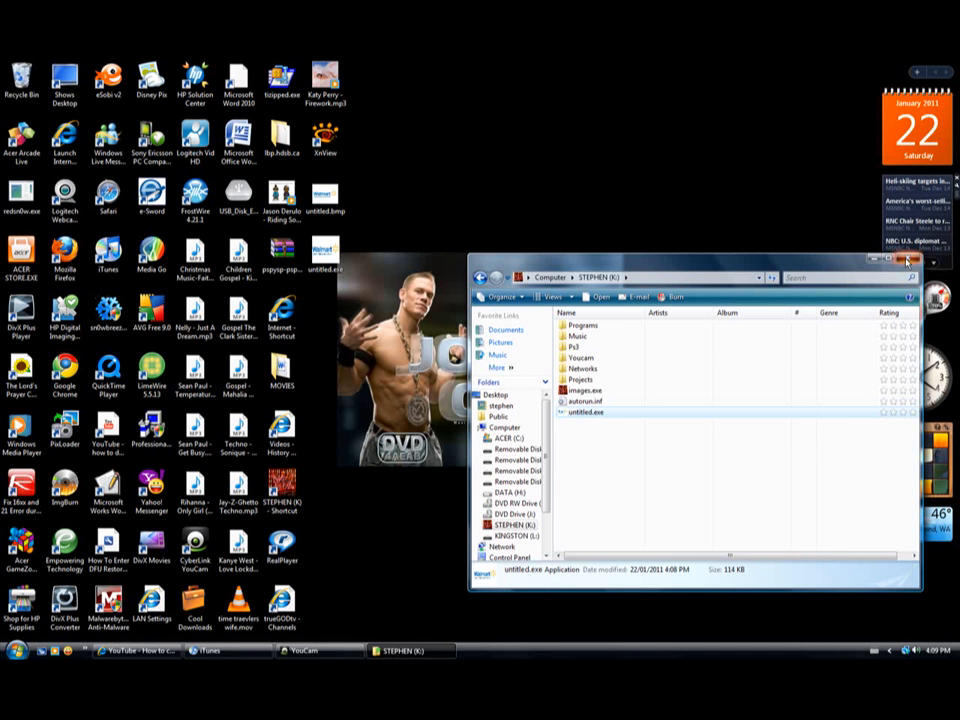
{"action": "left_click", "coordinate": [910, 260]}
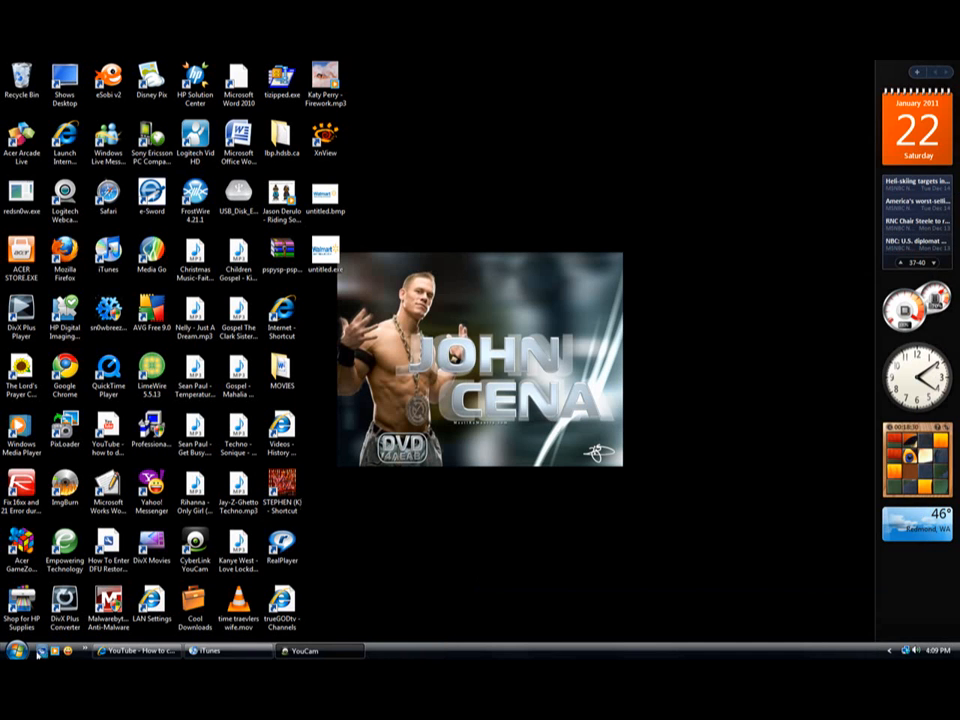
{"action": "left_click", "coordinate": [16, 650]}
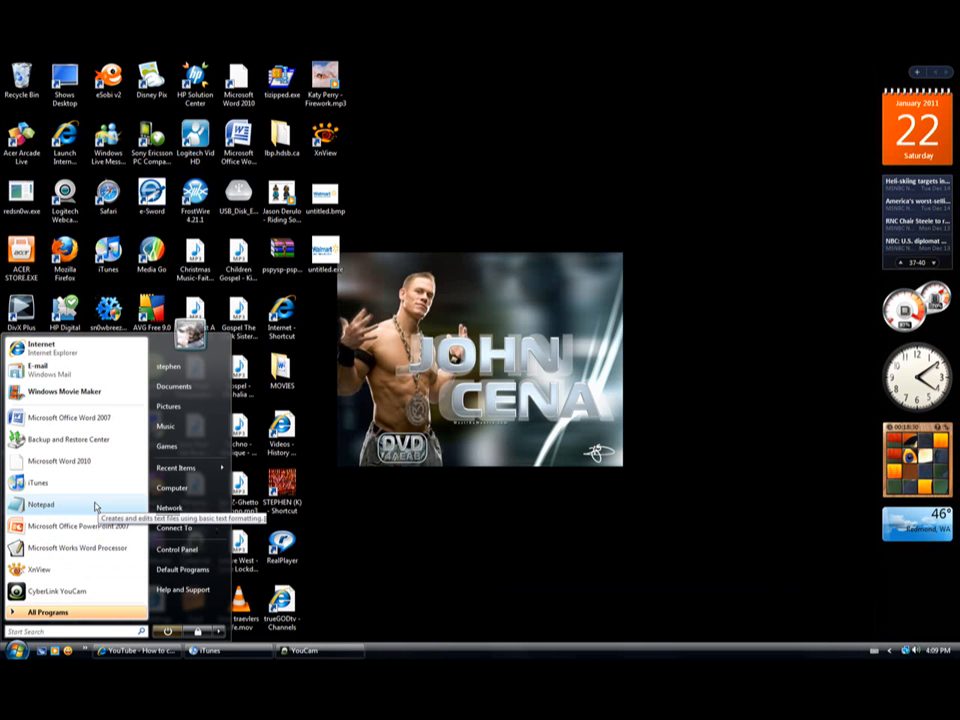
Launch Notepad and write the [autorun] section header
{"action": "left_click", "coordinate": [42, 504]}
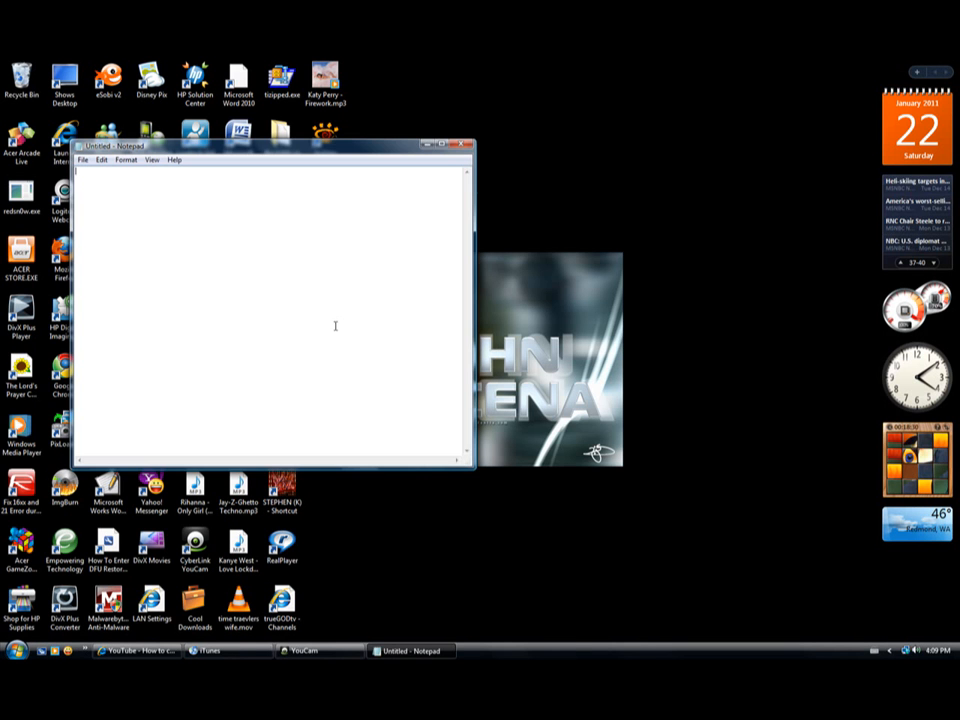
{"action": "mouse_move", "coordinate": [164, 284]}
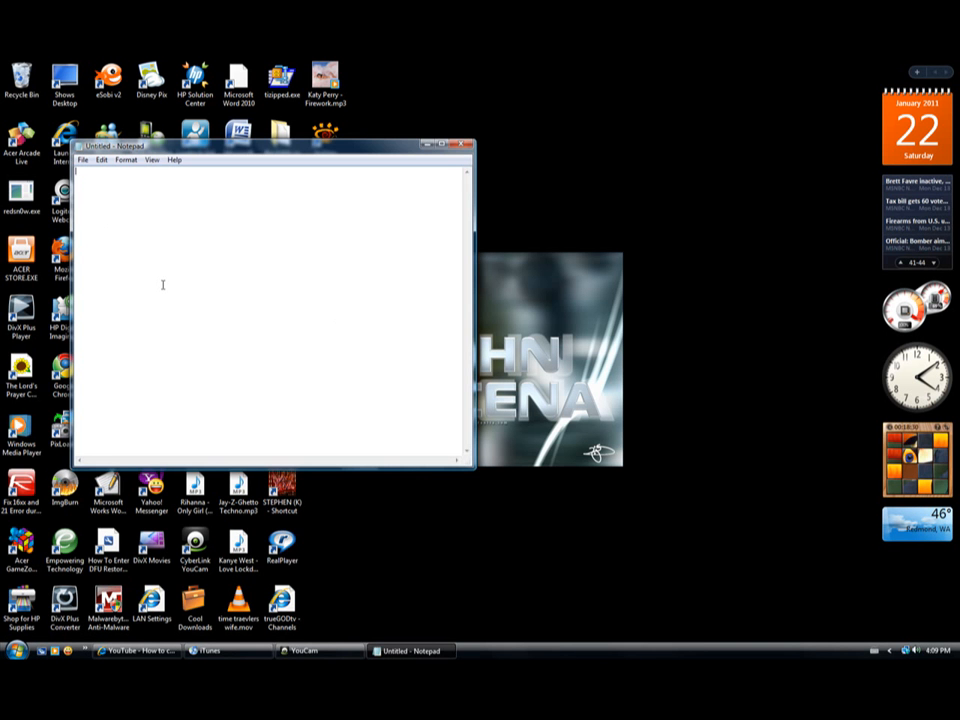
{"action": "type", "text": "{"}
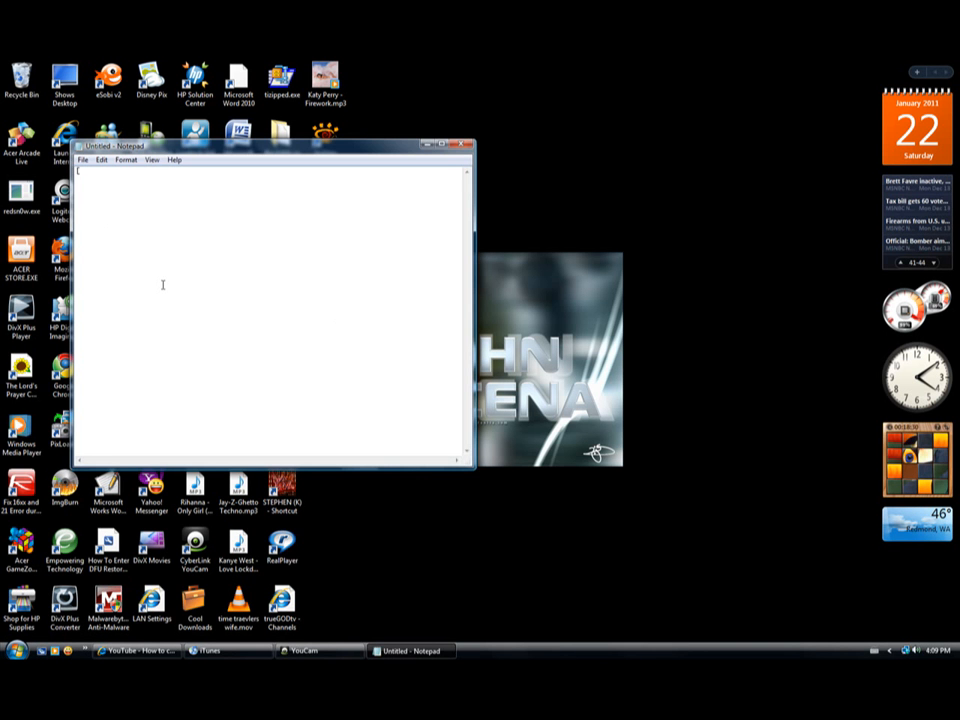
{"action": "type", "text": "auto"}
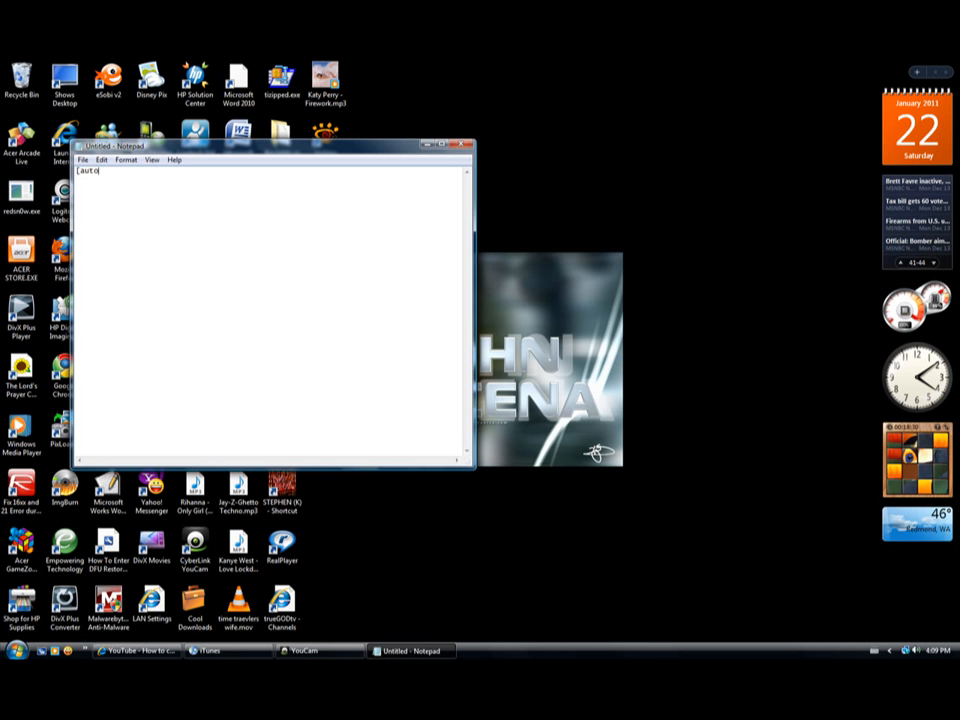
{"action": "type", "text": "run]"}
{"action": "type", "text": "ico"}
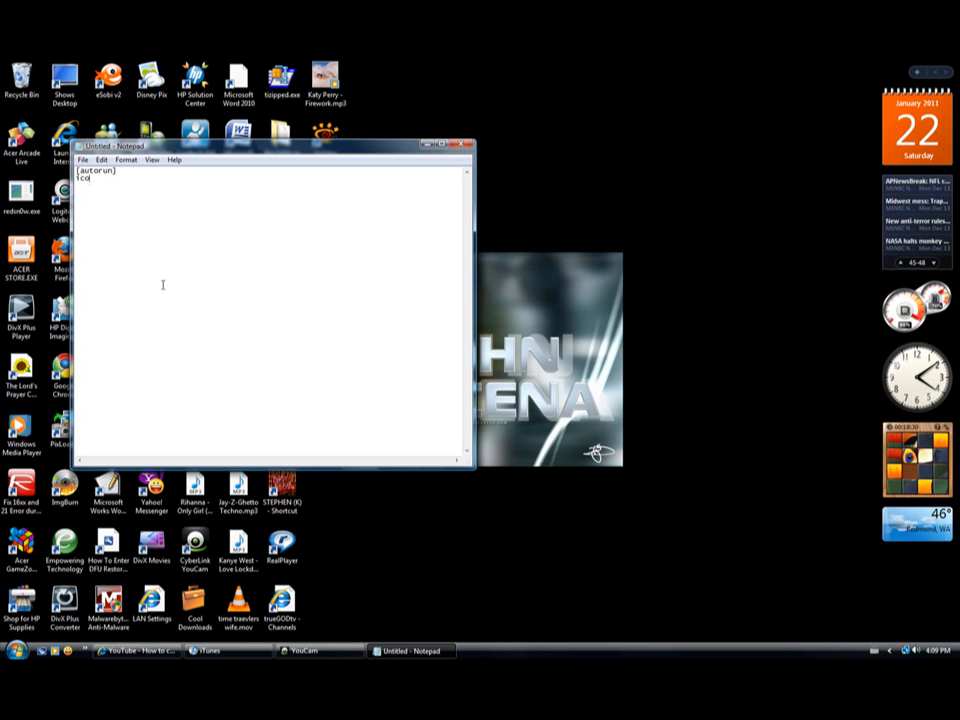
Add the icon= line pointing to the untitled icon file
{"action": "type", "text": "n="}
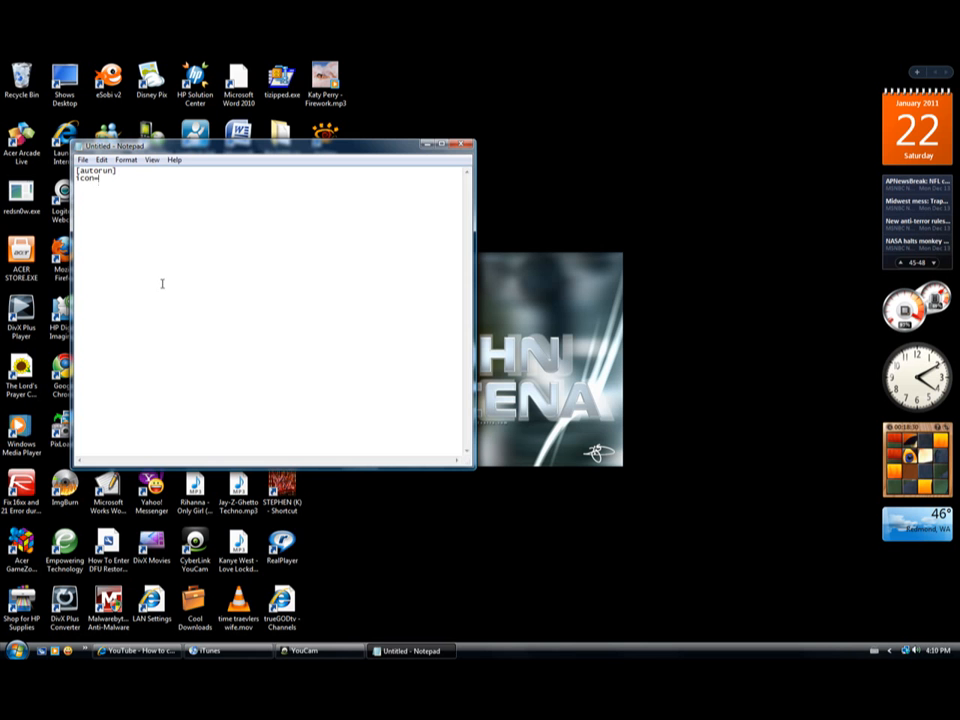
{"action": "mouse_move", "coordinate": [344, 174]}
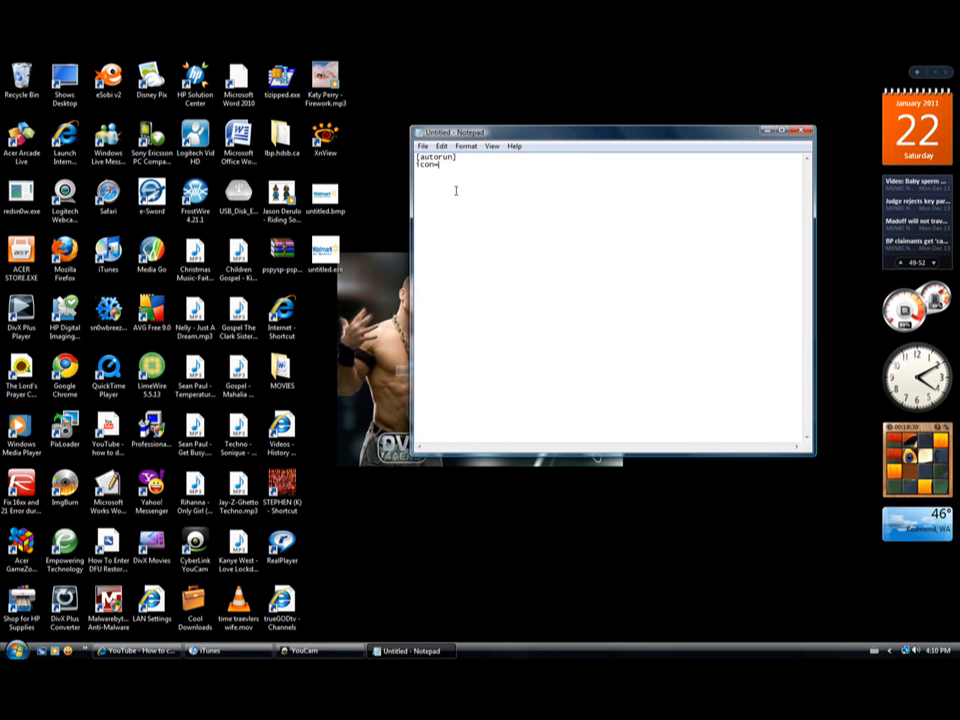
{"action": "type", "text": "untitled.e"}
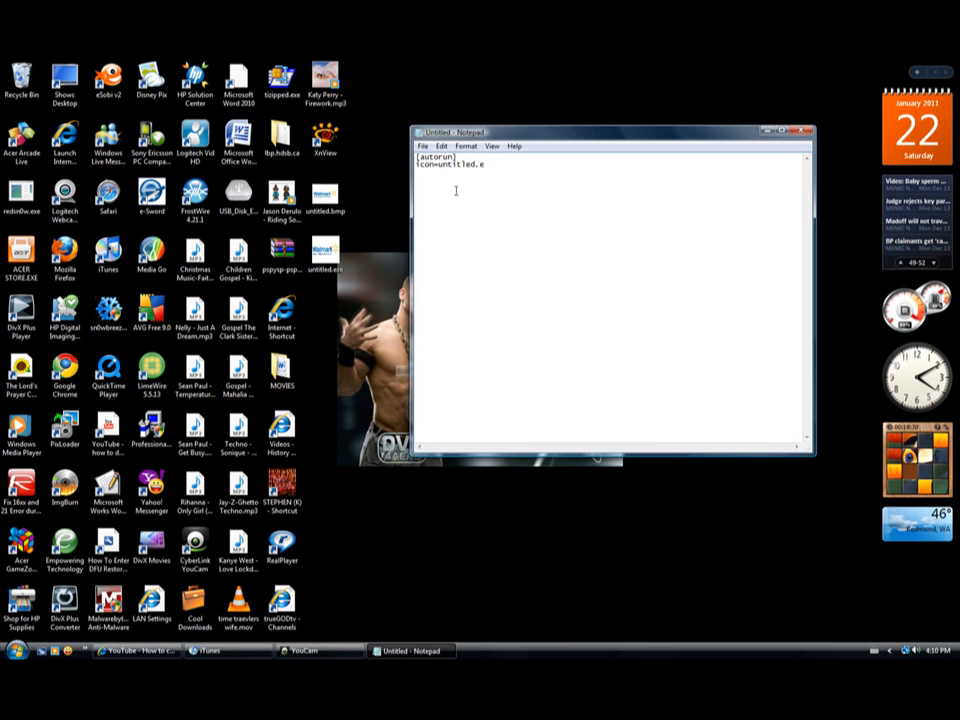
{"action": "type", "text": "xe"}
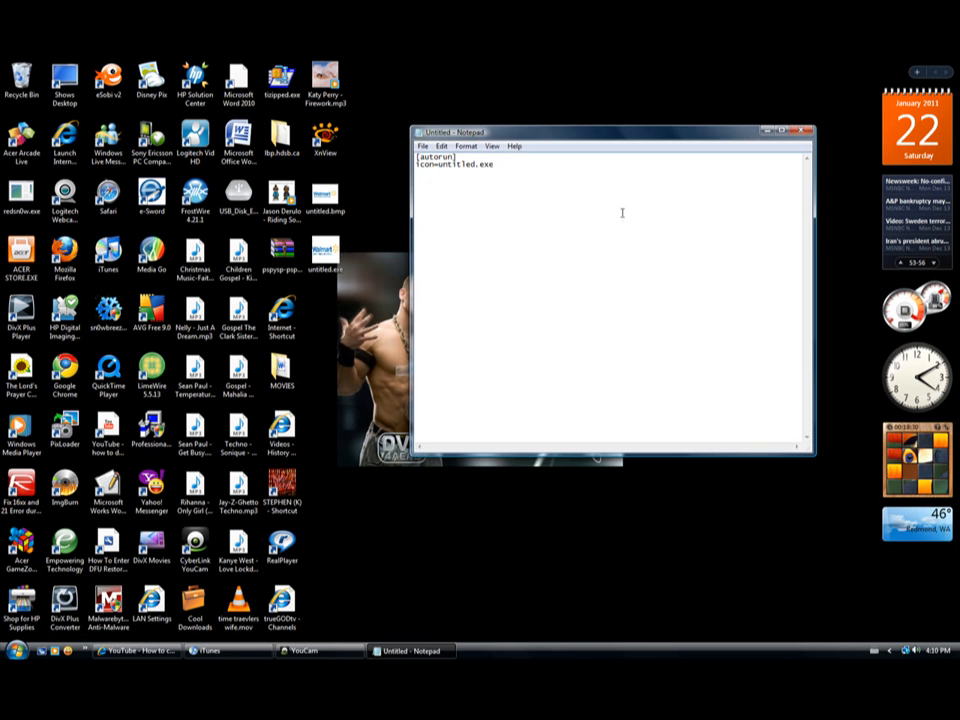
{"action": "left_click", "coordinate": [424, 146]}
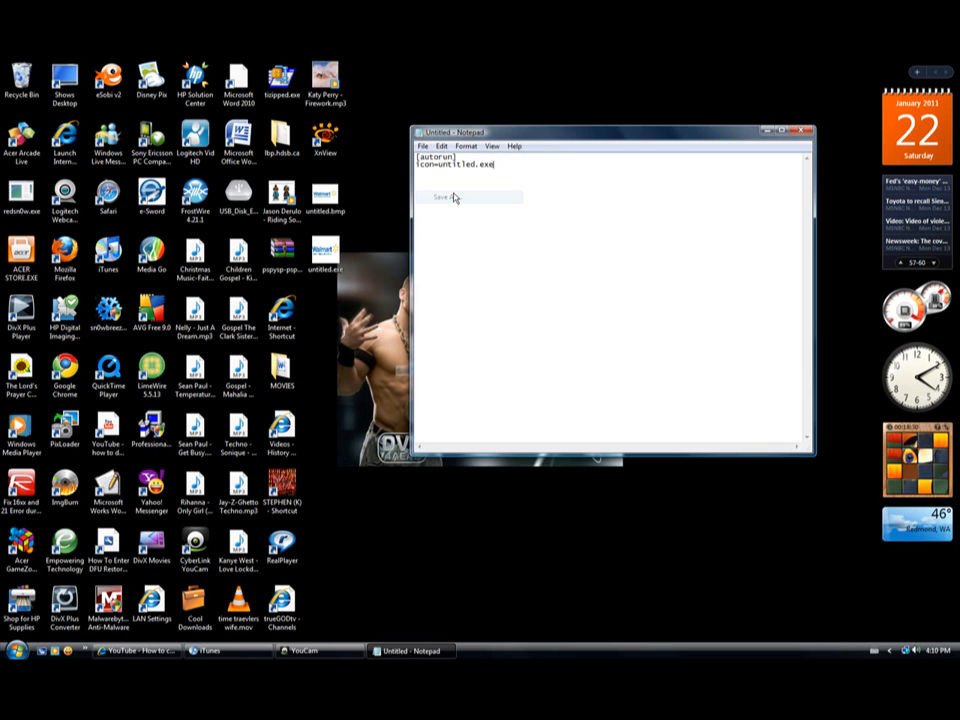
Save as autorun.inf with type All Files onto the USB drive, replacing the existing file
{"action": "left_click", "coordinate": [440, 196]}
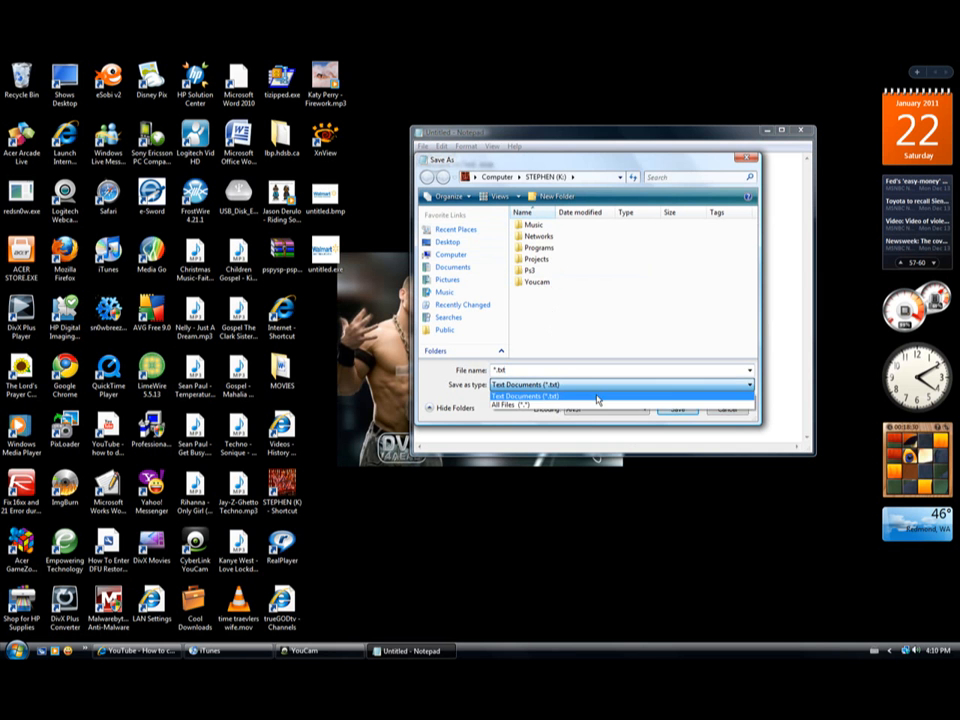
{"action": "left_click", "coordinate": [520, 406]}
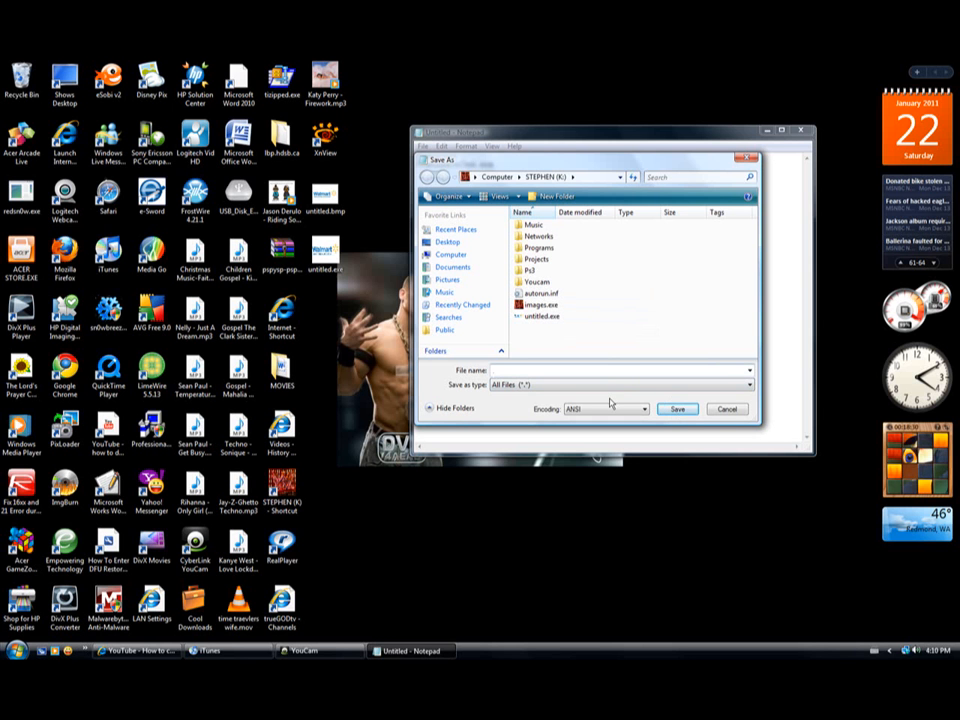
{"action": "type", "text": "auto"}
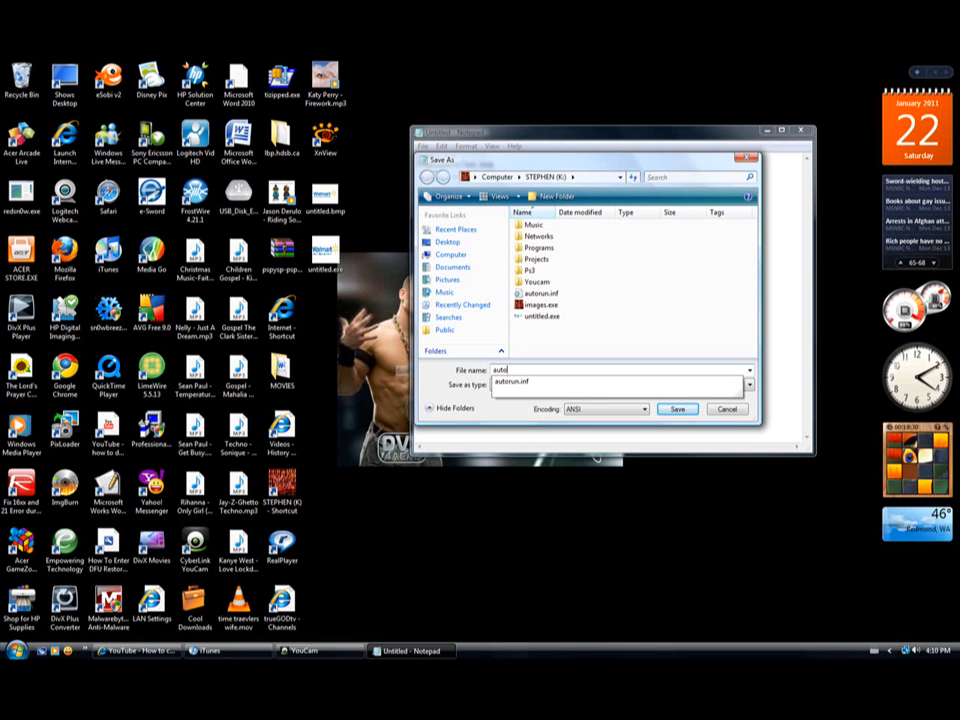
{"action": "type", "text": "run.in"}
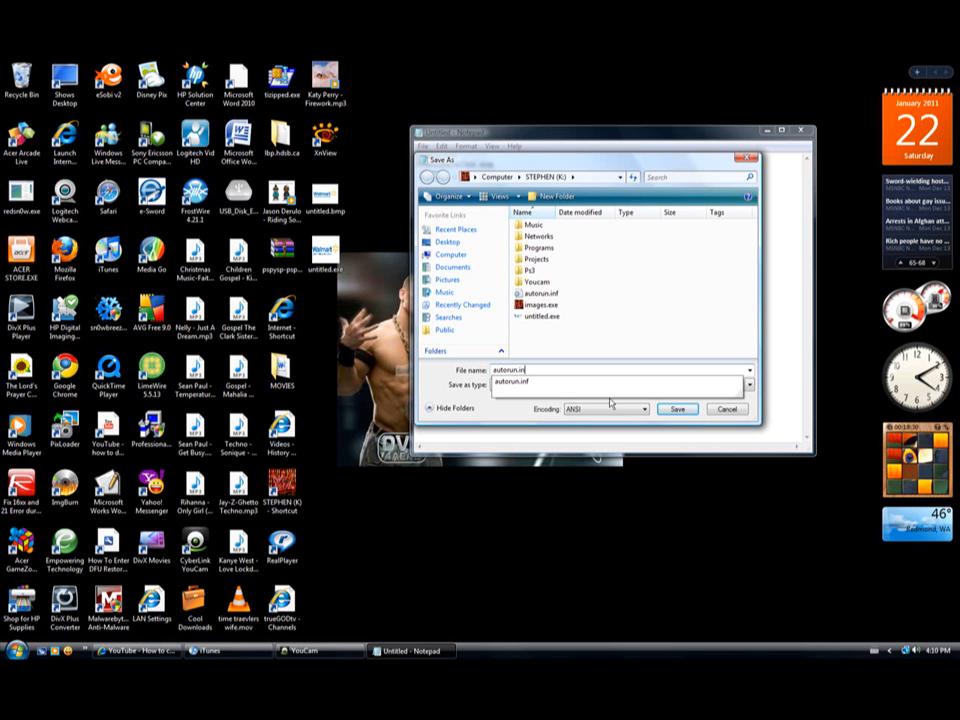
{"action": "left_click", "coordinate": [620, 384]}
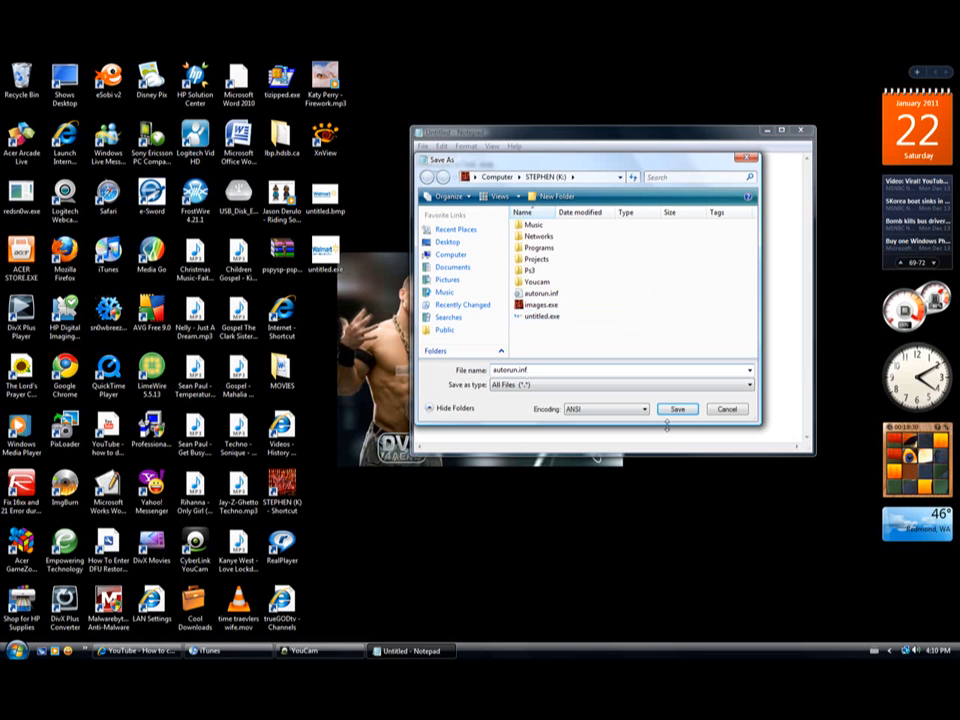
{"action": "left_click", "coordinate": [676, 408]}
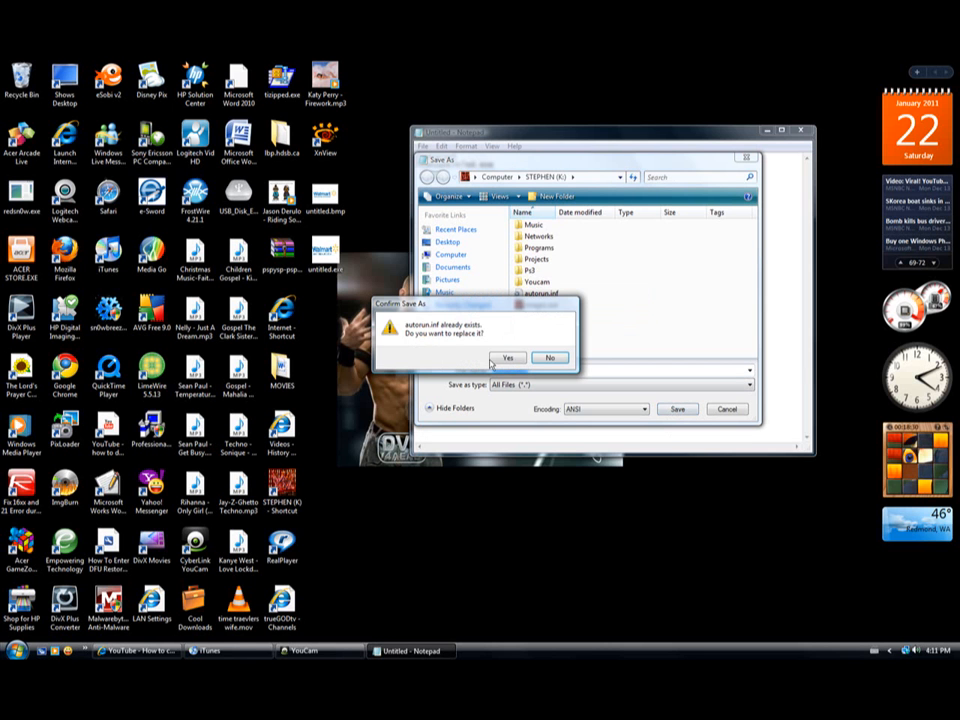
{"action": "left_click", "coordinate": [508, 358]}
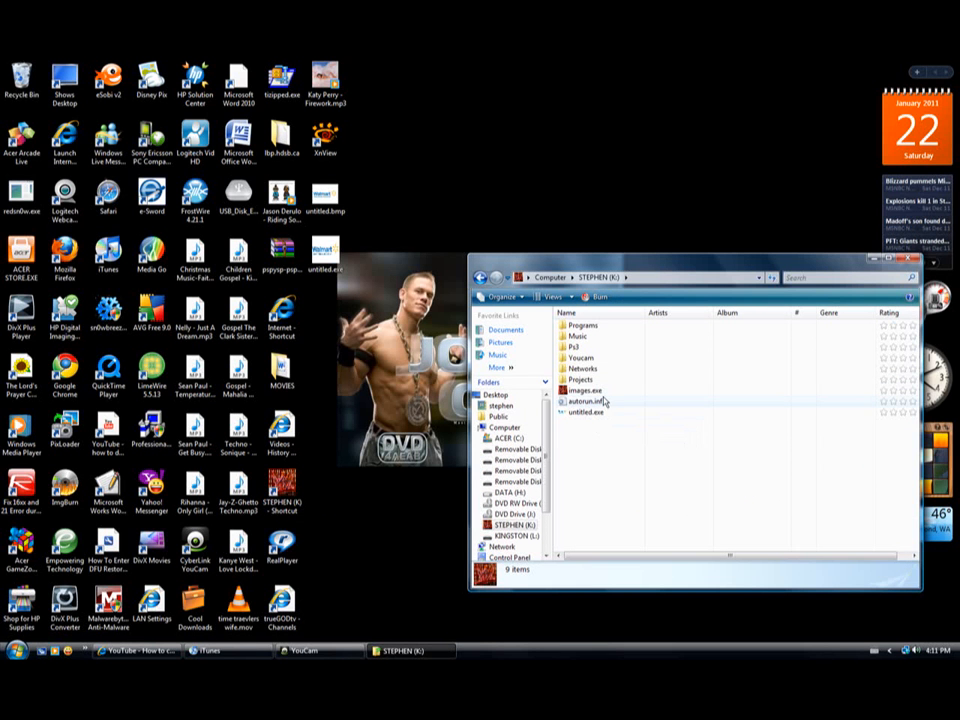
Check autorun.inf's details in the drive folder and close the Explorer window
{"action": "left_click", "coordinate": [588, 400]}
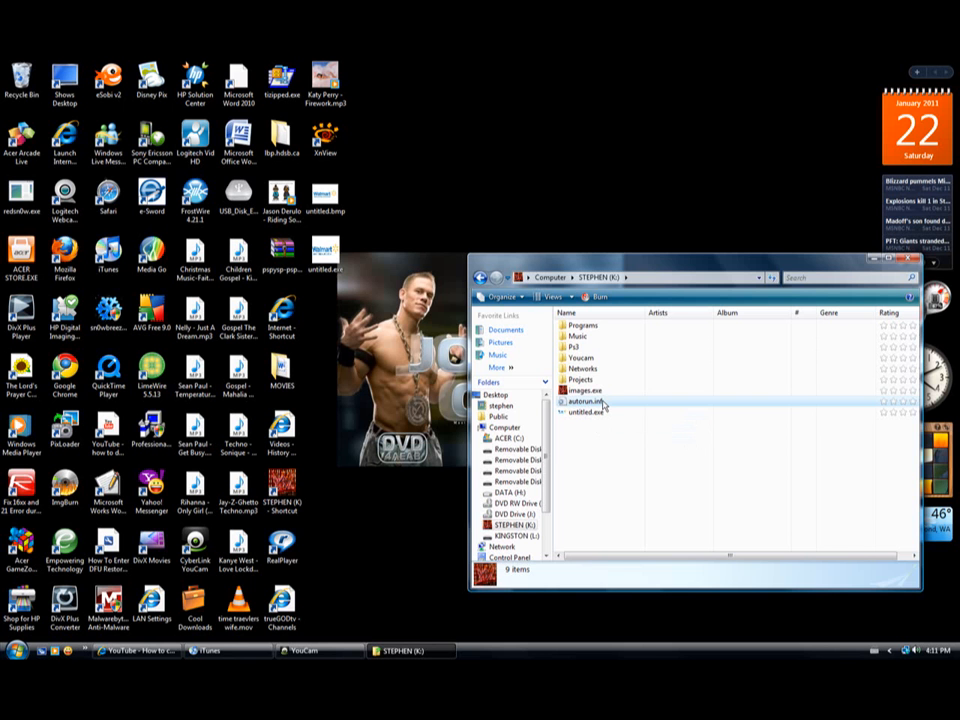
{"action": "double_click", "coordinate": [584, 400]}
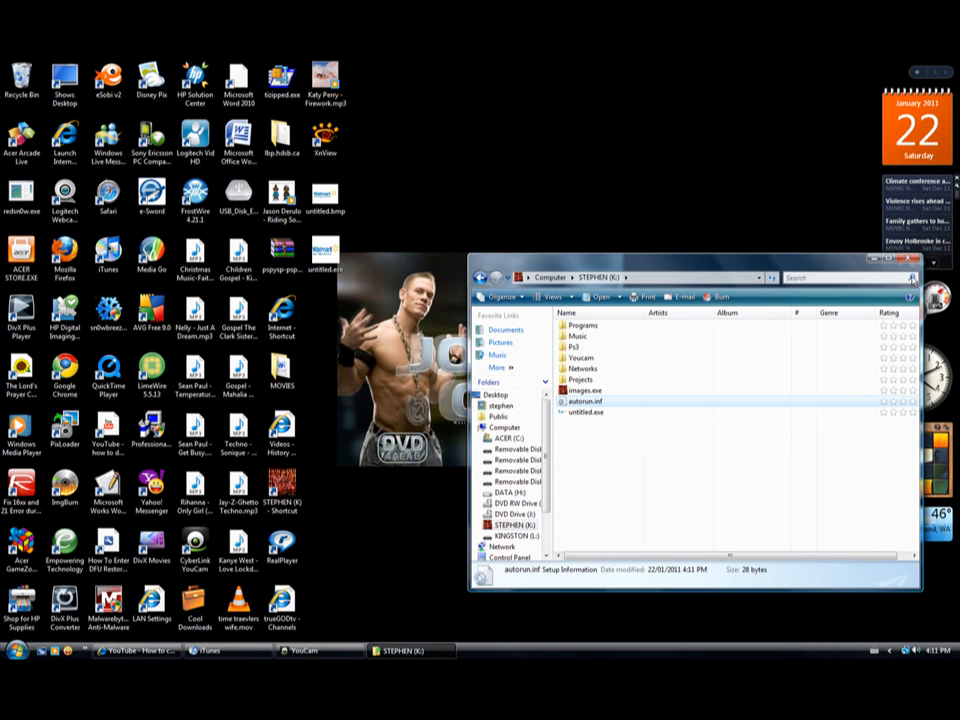
{"action": "left_click", "coordinate": [912, 276]}
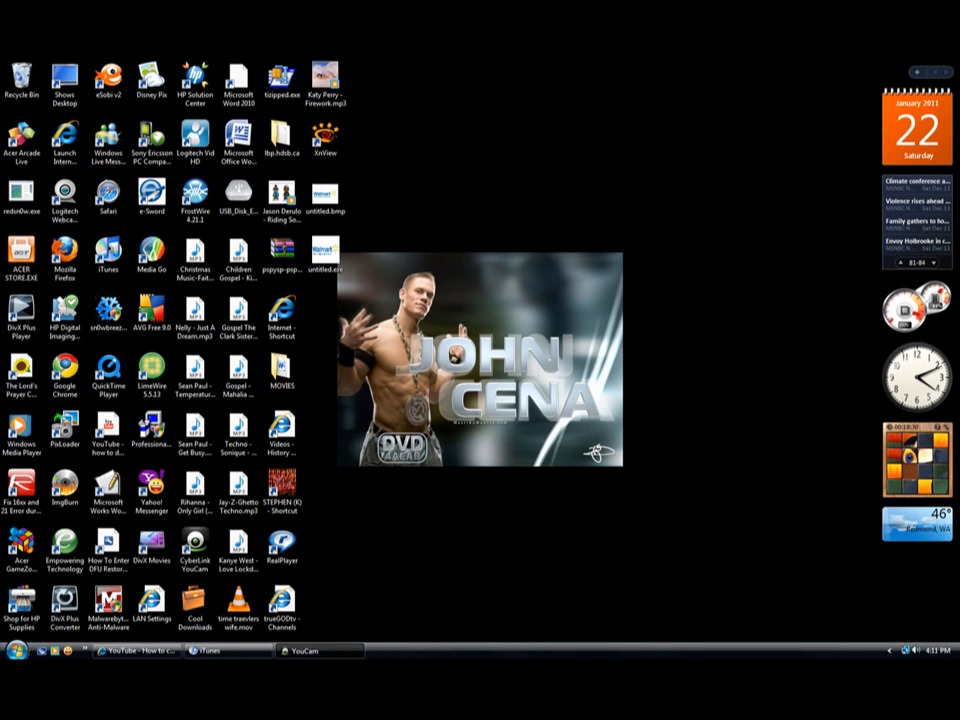
Eject the custom-icon USB drive from Computer and close the window
{"action": "left_click", "coordinate": [18, 662]}
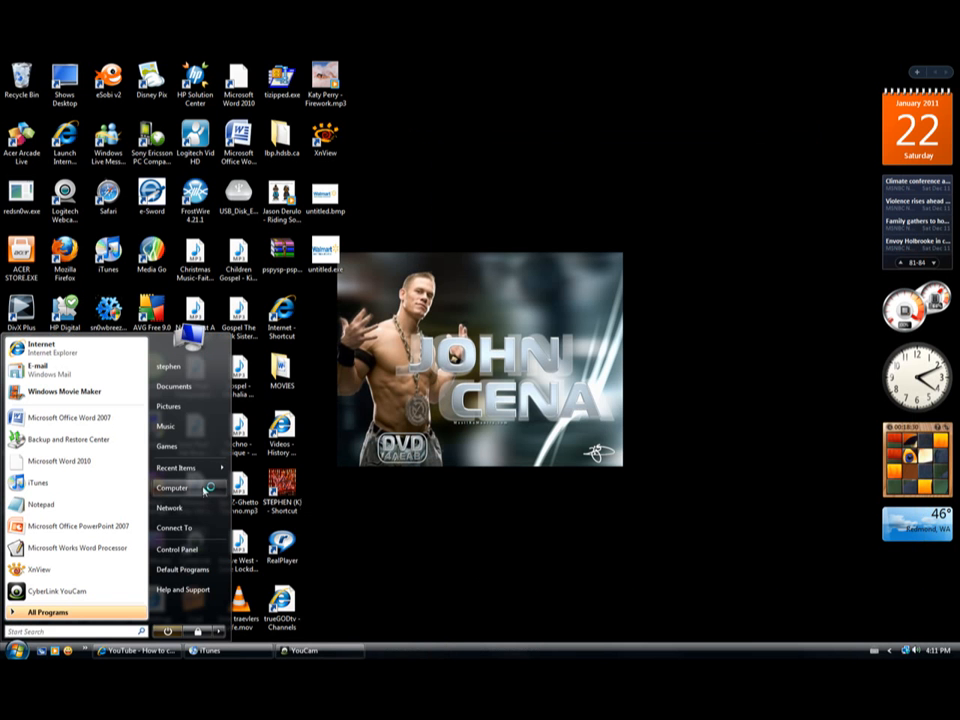
{"action": "left_click", "coordinate": [172, 488]}
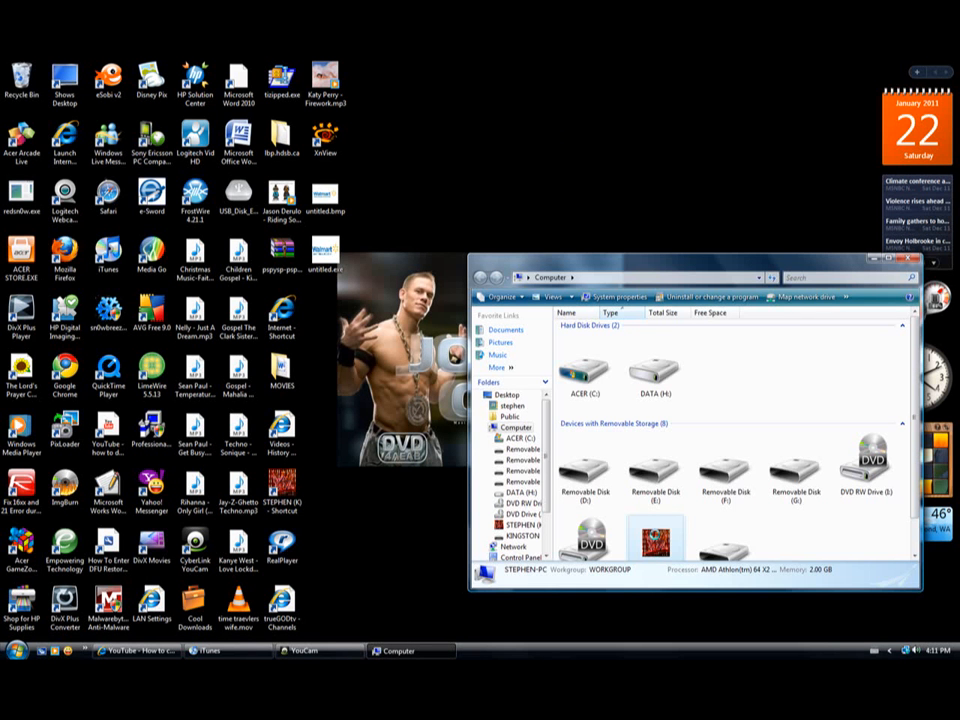
{"action": "right_click", "coordinate": [656, 540]}
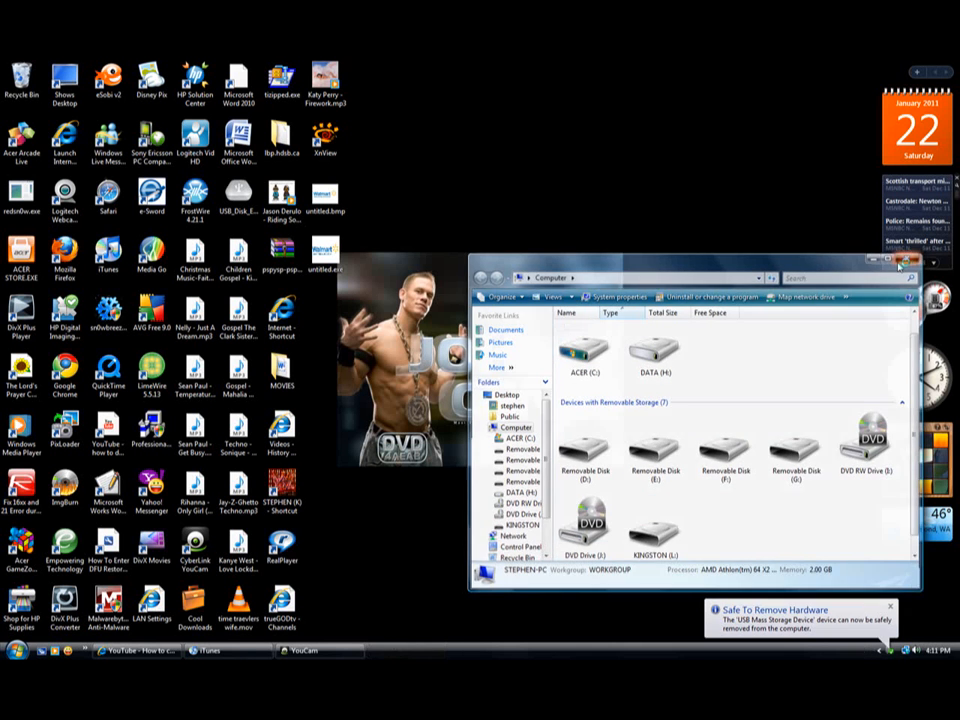
{"action": "left_click", "coordinate": [904, 262]}
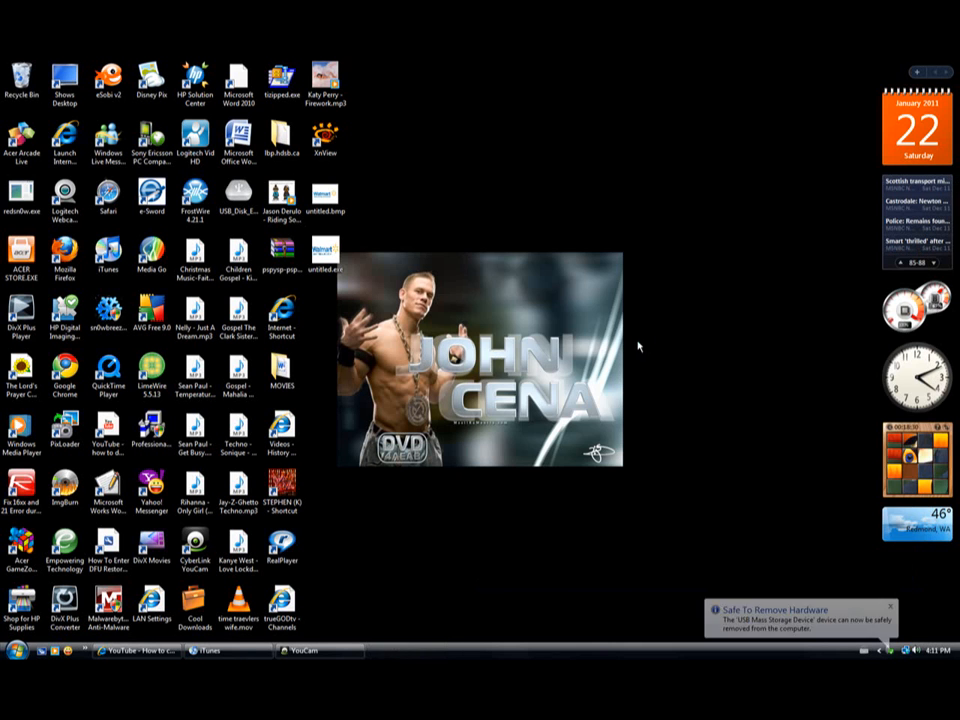